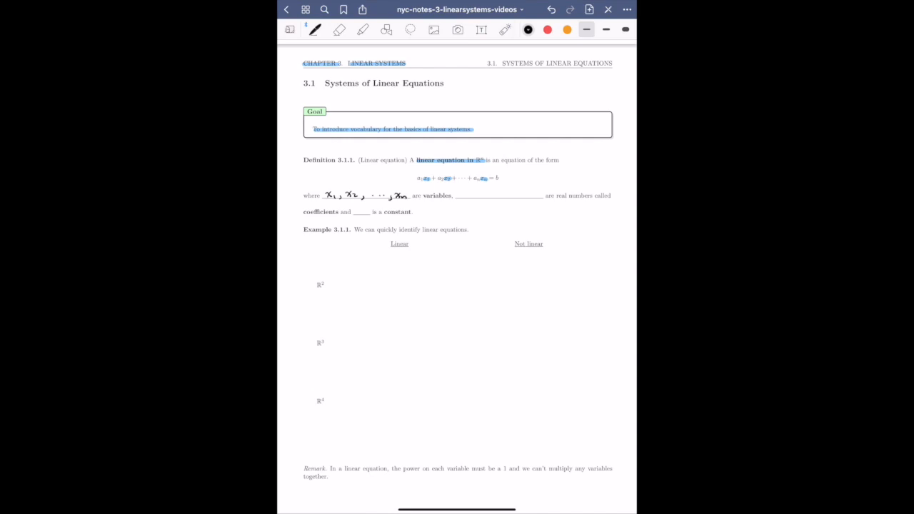
# - Highlight the general equation in green and write coefficients a1, a2, …, an and constant b in the blanks
pyautogui.click(340, 29)
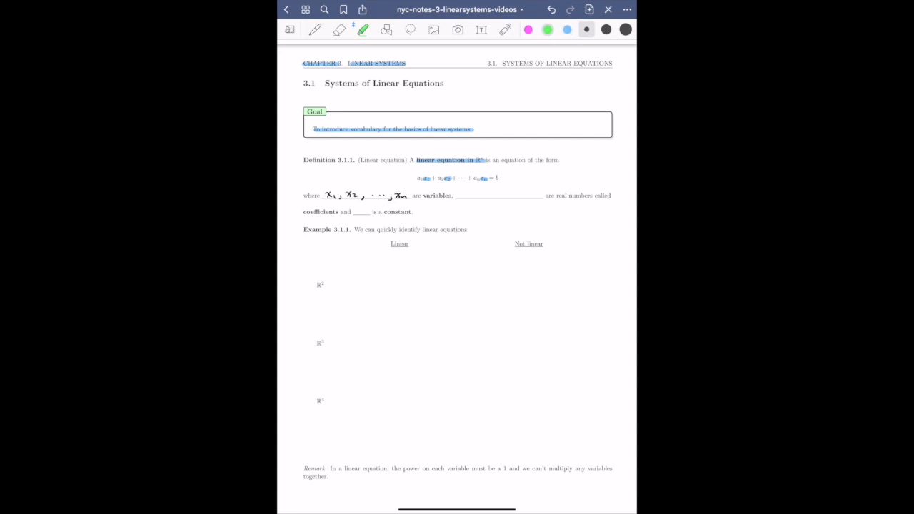
pyautogui.click(314, 29)
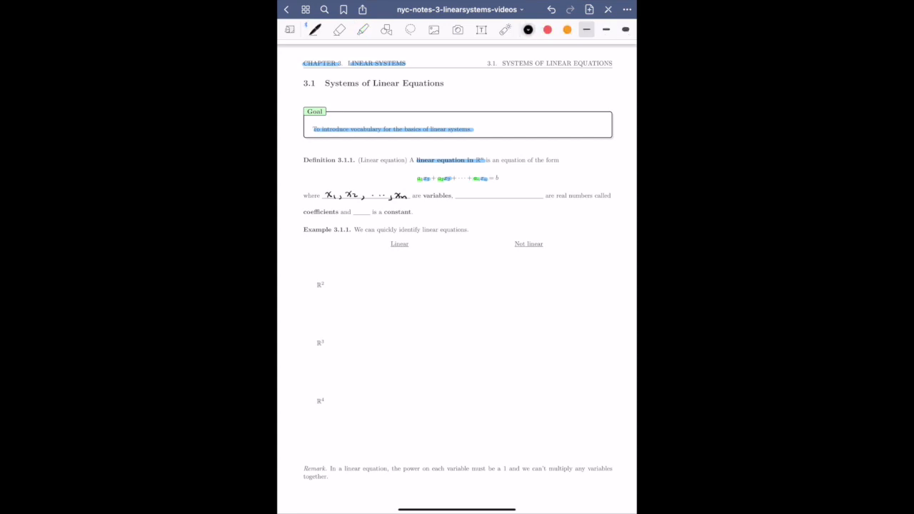
pyautogui.moveTo(457, 194); pyautogui.dragTo(472, 198)
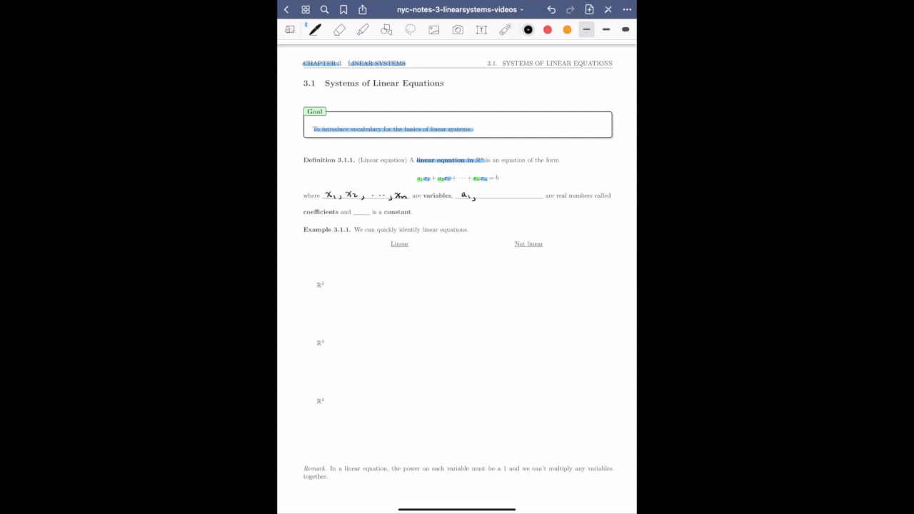
pyautogui.moveTo(474, 194); pyautogui.dragTo(517, 195)
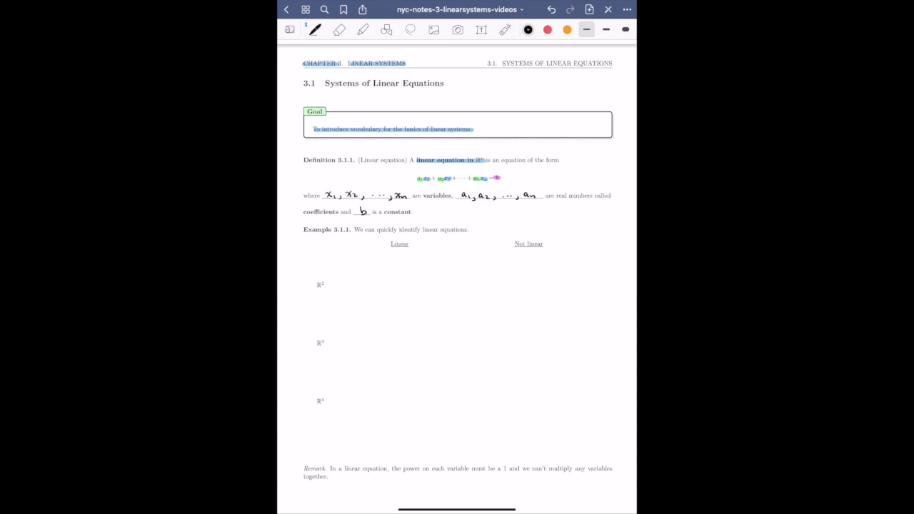
# - Highlight the first item label and write the linear example −x + 2y = 4
pyautogui.click(363, 28)
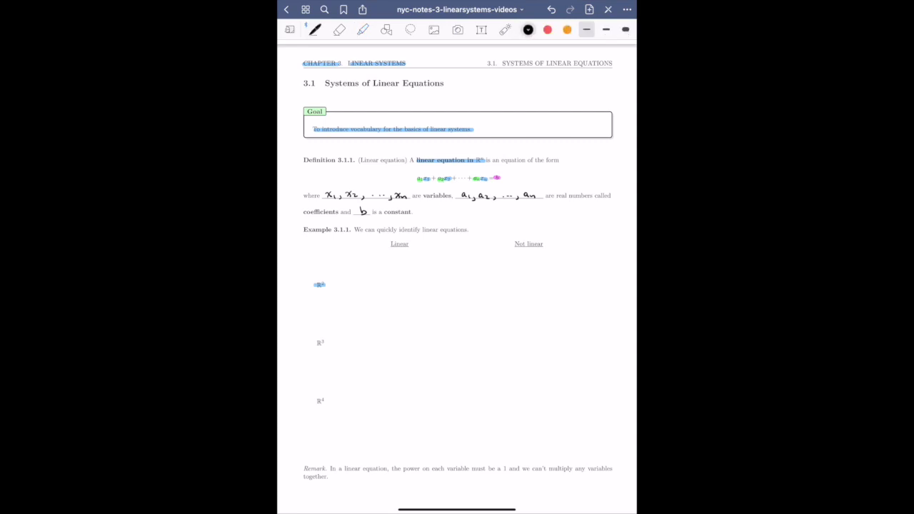
pyautogui.moveTo(357, 281); pyautogui.dragTo(383, 282)
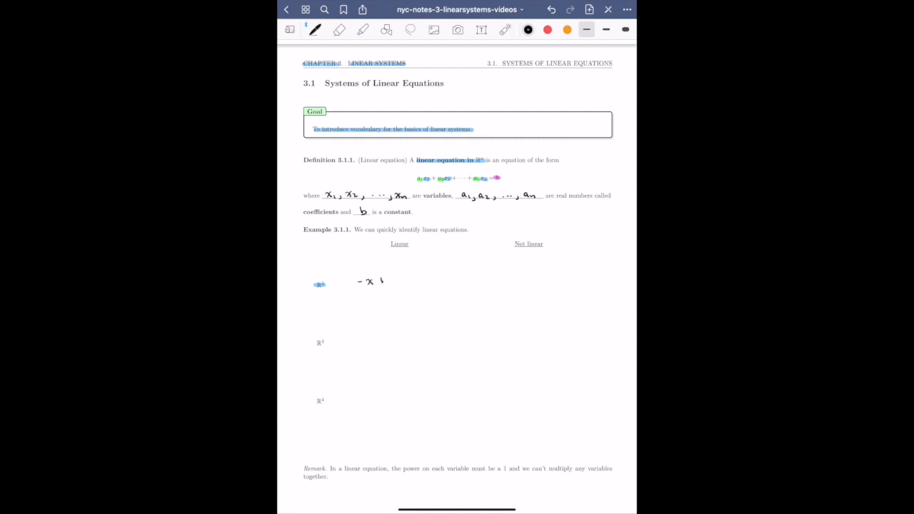
pyautogui.moveTo(379, 280); pyautogui.dragTo(426, 278)
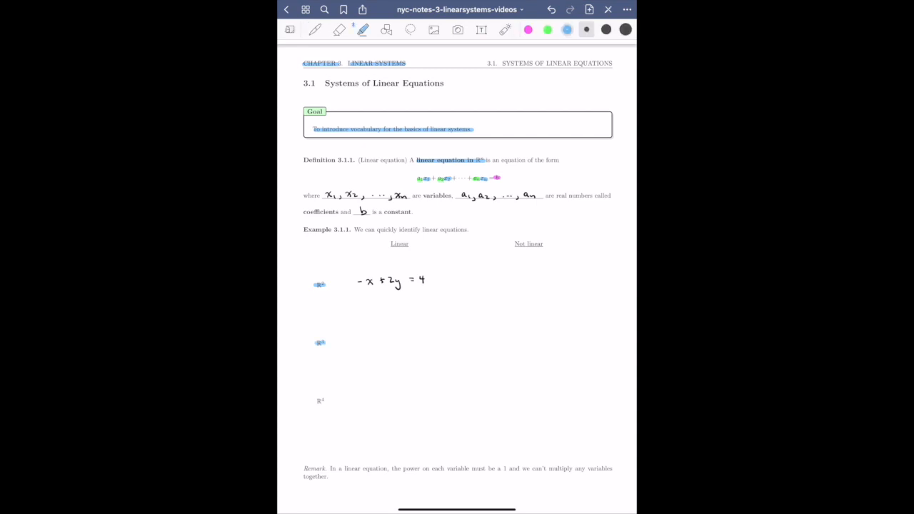
# - Write 3x − y + z = 0 in black, rewritten as x + 0y + 3z = −1 with 0y in red
pyautogui.click(317, 29)
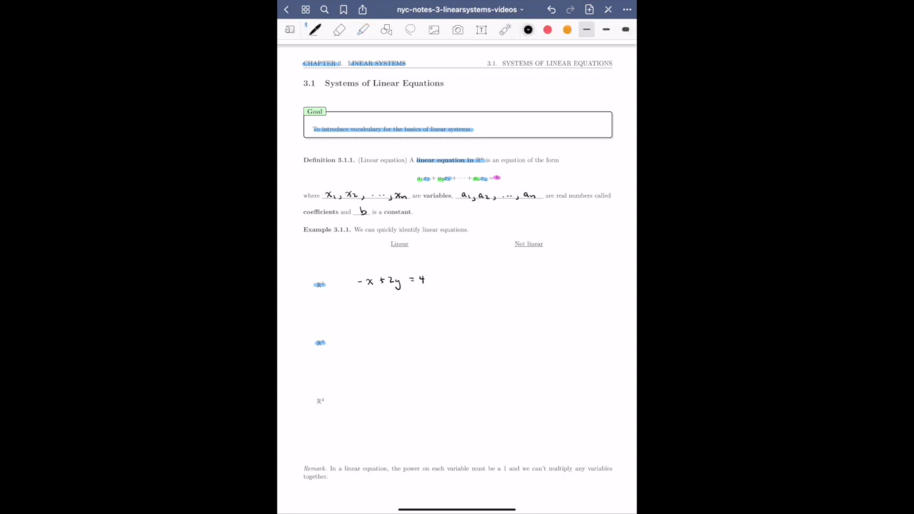
pyautogui.moveTo(355, 336); pyautogui.dragTo(388, 337)
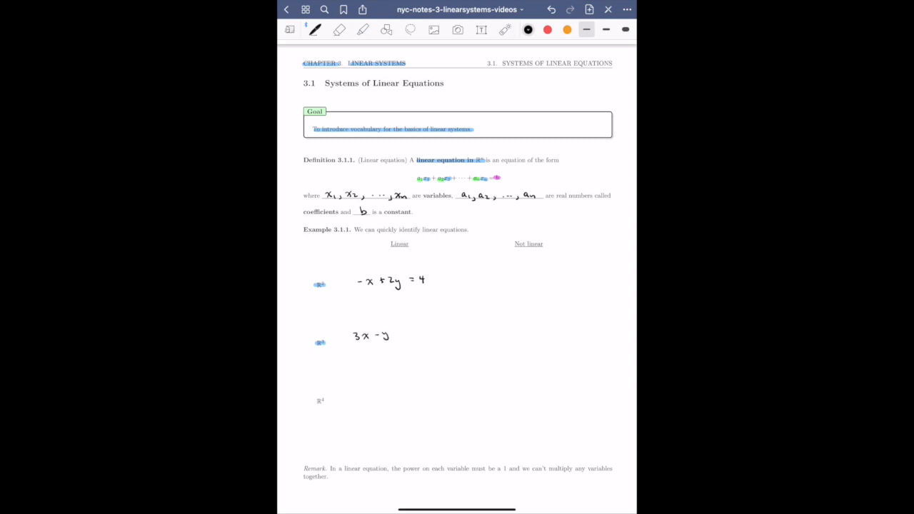
pyautogui.moveTo(392, 335); pyautogui.dragTo(417, 332)
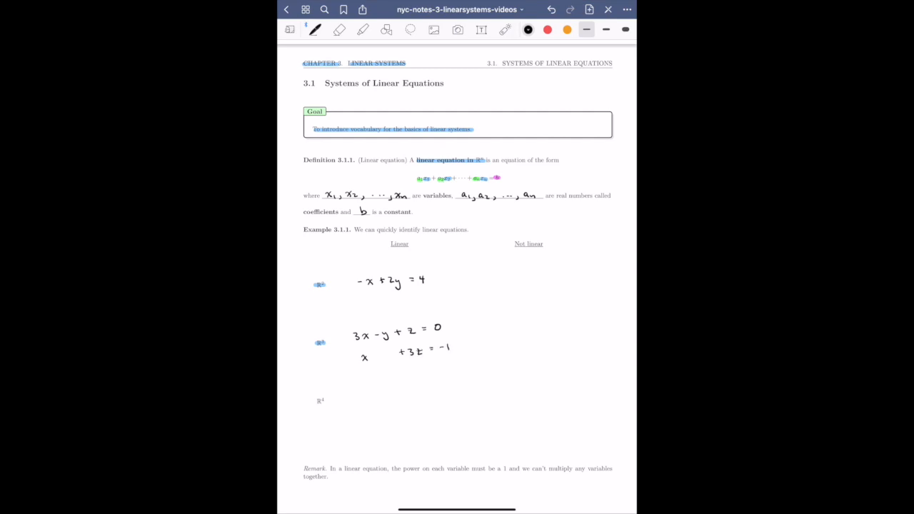
pyautogui.click(543, 28)
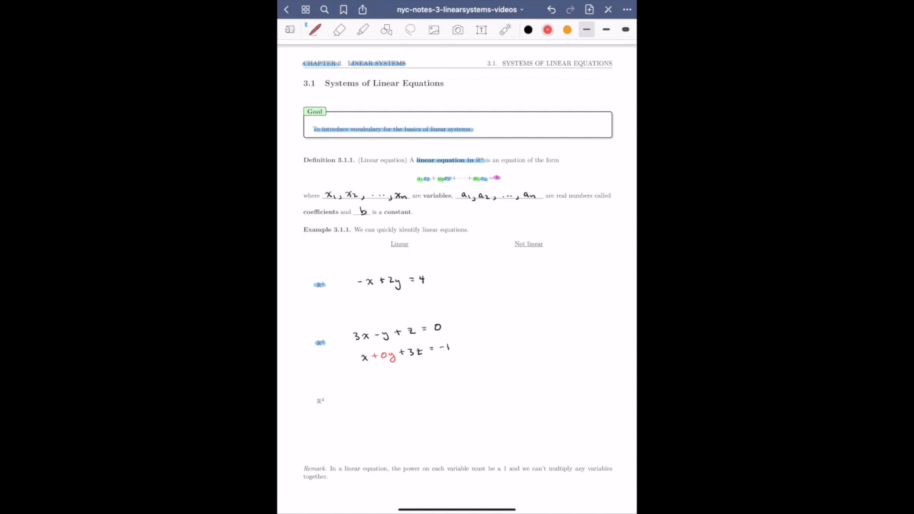
pyautogui.click(363, 28)
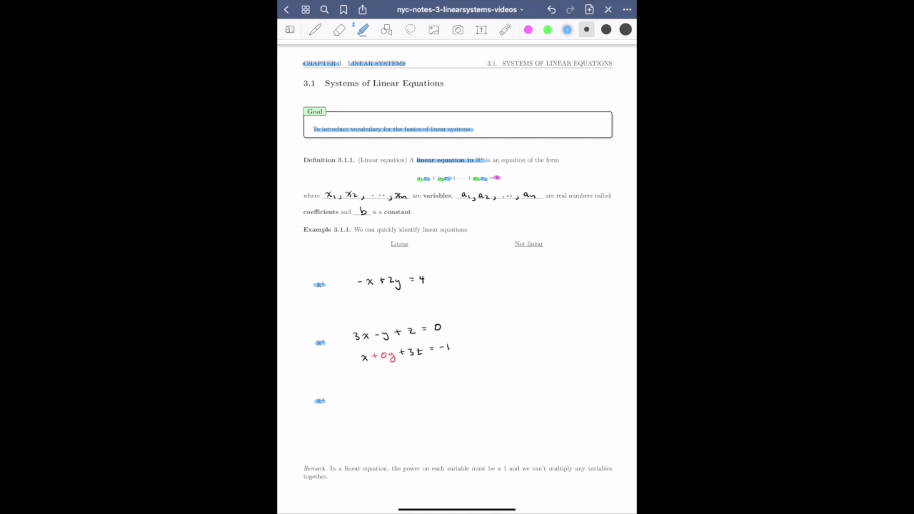
# - Write x − 2y + z + 3w = 1, its form x₁ − 2x₂ + x₃ + 3x₄ = 1, and non-linear 3xy = 4
pyautogui.click(317, 29)
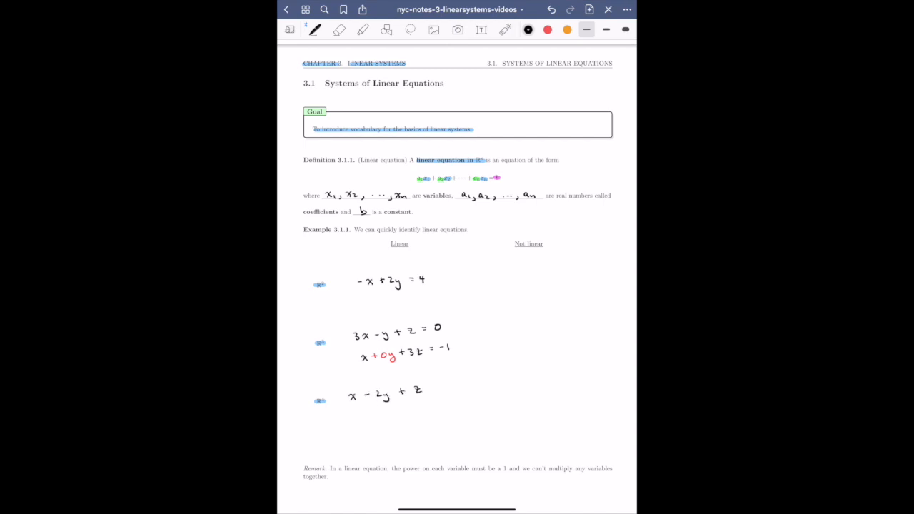
pyautogui.write('+3')
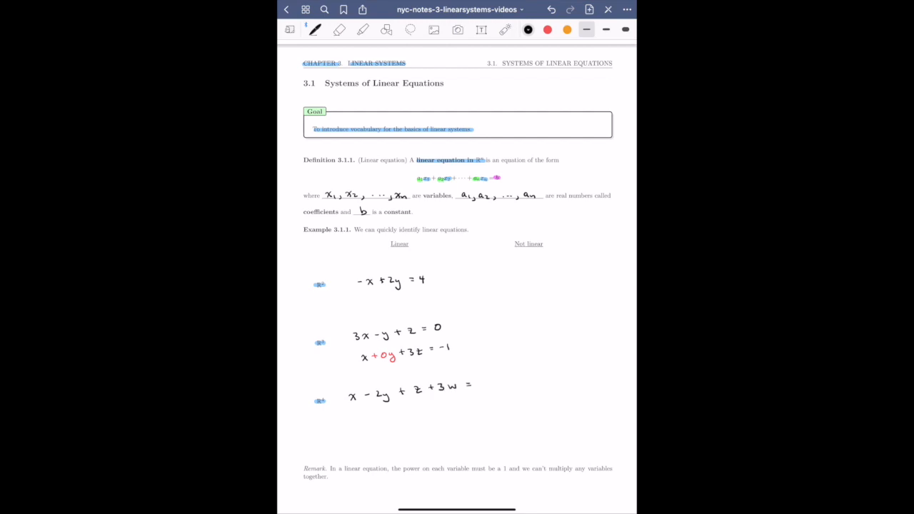
pyautogui.moveTo(475, 383); pyautogui.dragTo(483, 388)
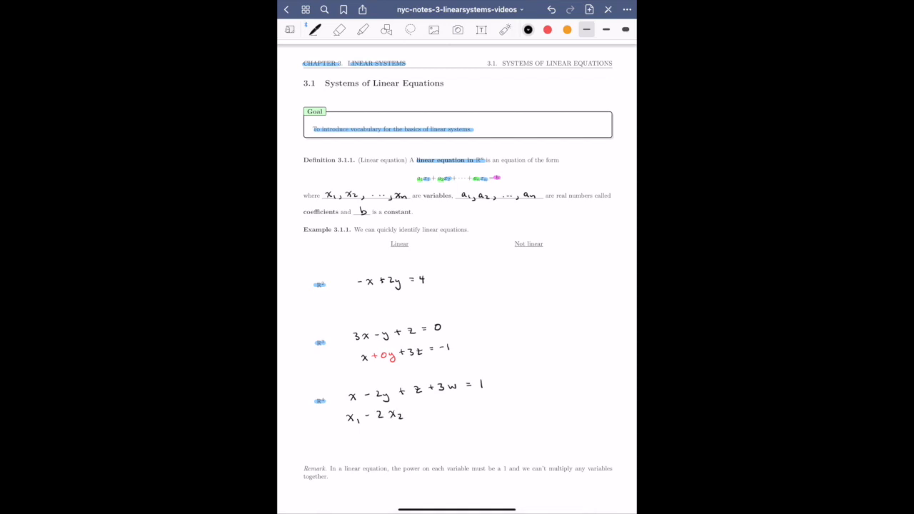
pyautogui.moveTo(412, 415); pyautogui.dragTo(417, 413)
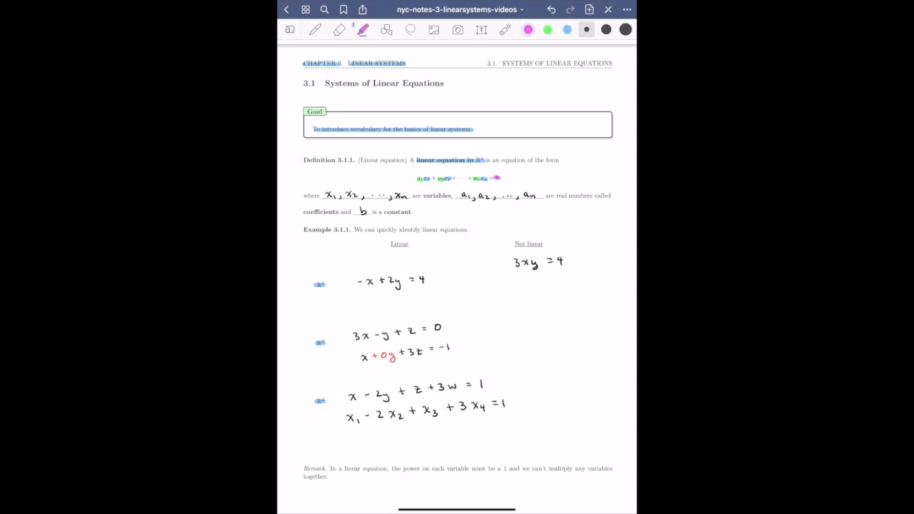
# - Highlight xy in magenta, then write x − 3 sin y = 0 and 3x + 2y + z^k = −1
pyautogui.moveTo(520, 263); pyautogui.dragTo(535, 263)
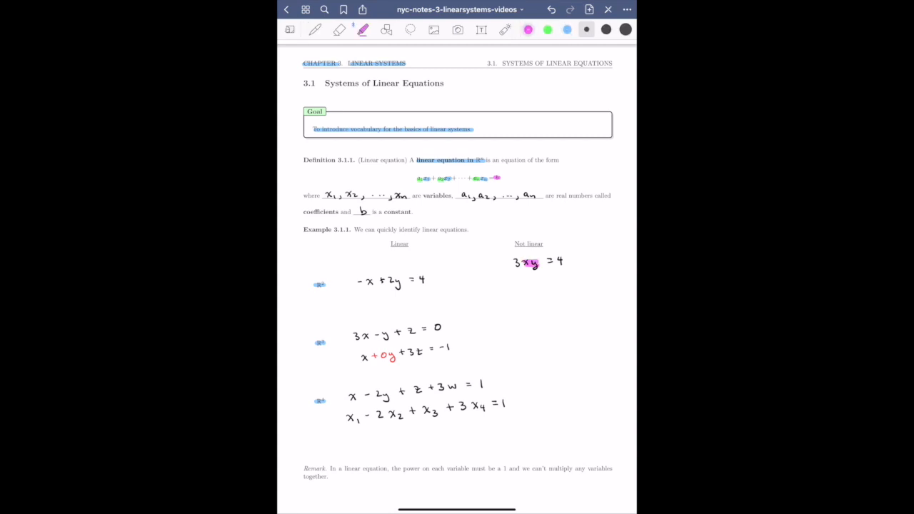
pyautogui.click(314, 28)
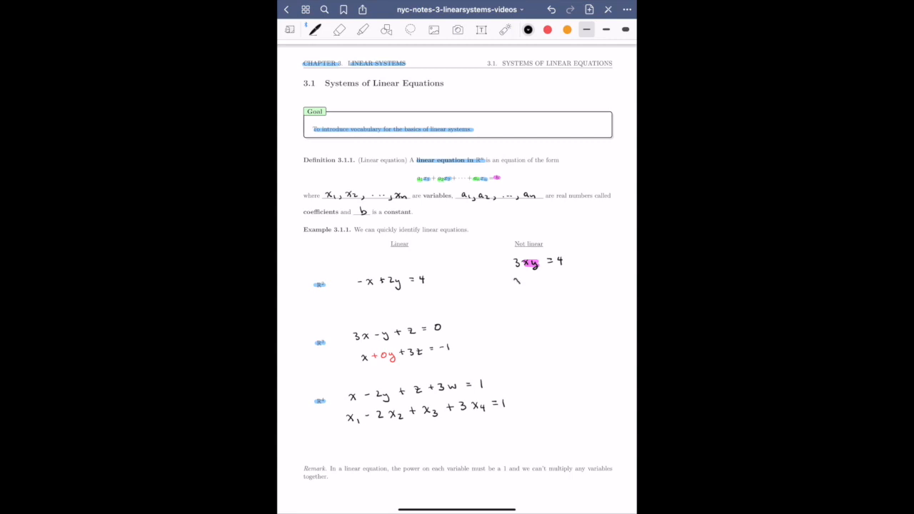
pyautogui.moveTo(514, 280); pyautogui.dragTo(550, 280)
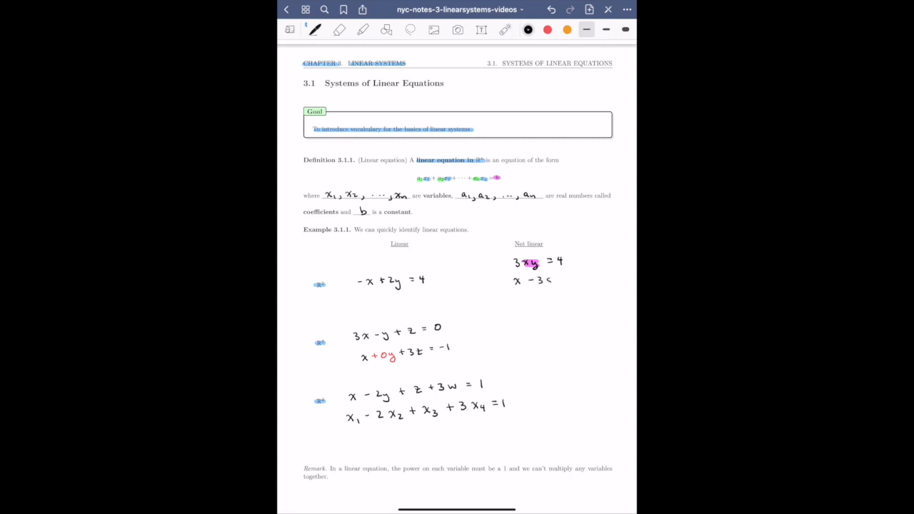
pyautogui.moveTo(554, 280); pyautogui.dragTo(589, 280)
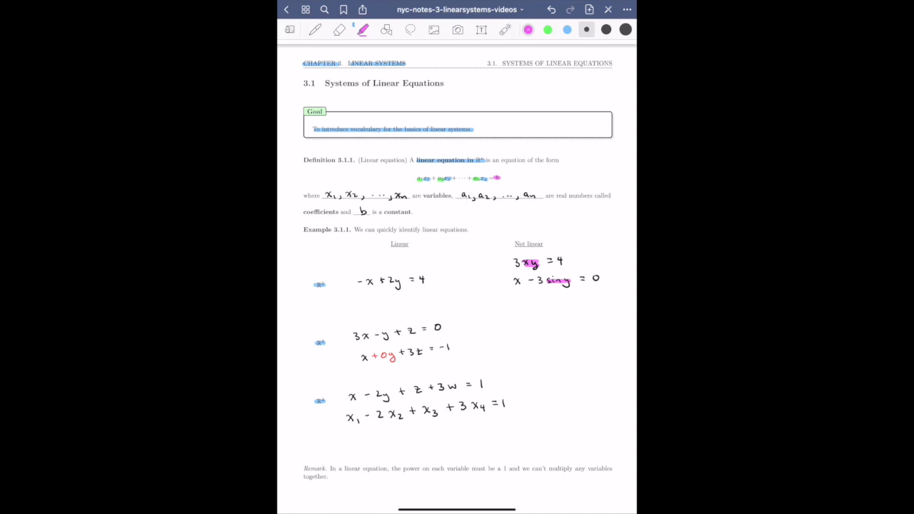
pyautogui.click(315, 29)
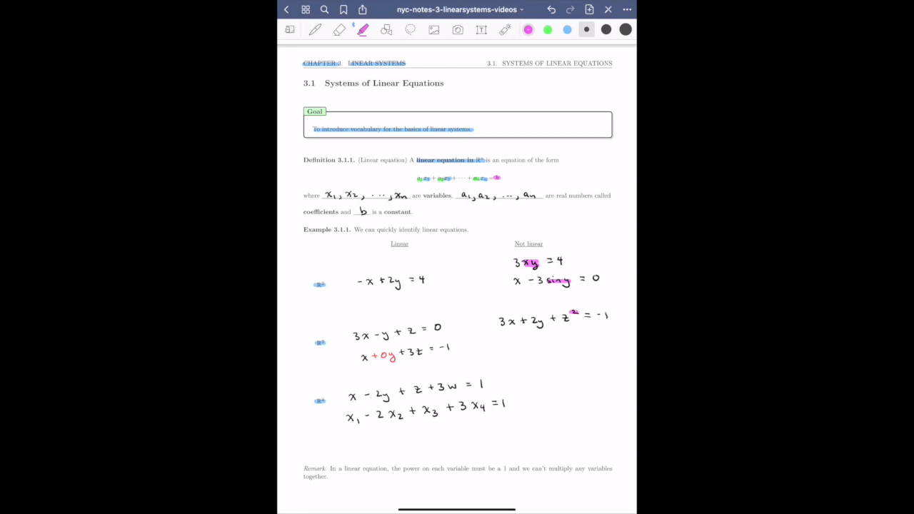
# - Write the non-linear example 4√x₁ + 3x₂ + x₃ = 5 with √x₁ marked
pyautogui.click(317, 29)
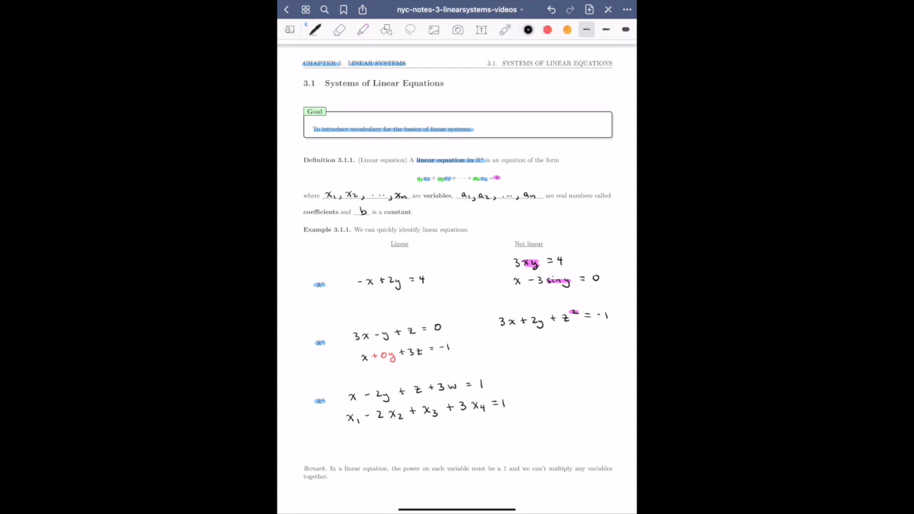
pyautogui.click(525, 379)
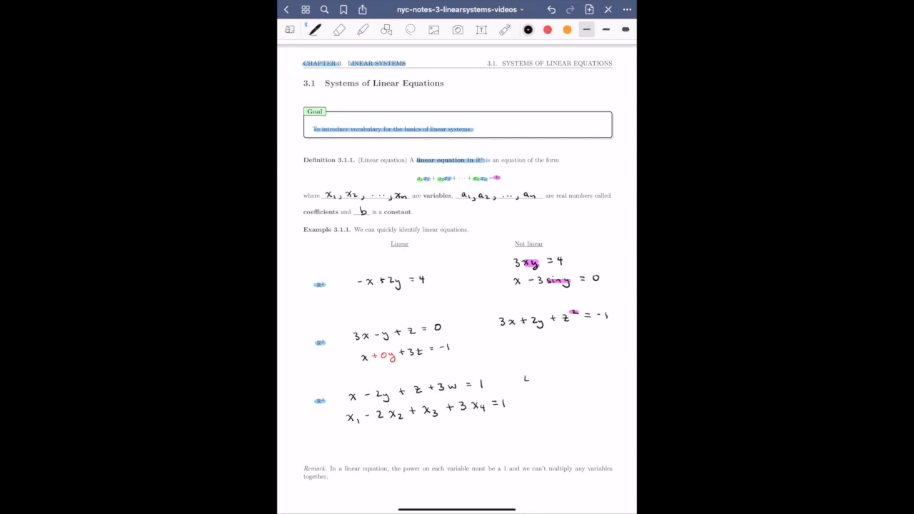
pyautogui.moveTo(522, 375); pyautogui.dragTo(549, 383)
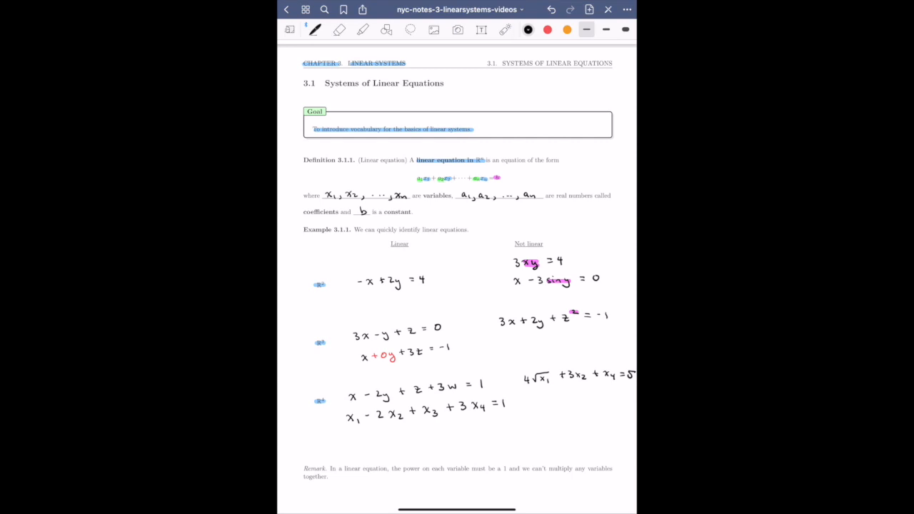
# - Highlight the Remark sentence about powers and multiplying variables in blue
pyautogui.click(363, 29)
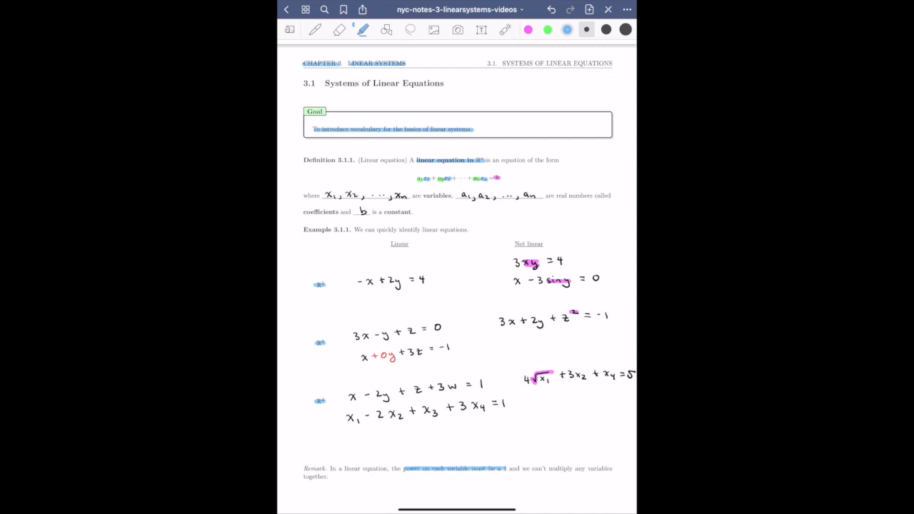
pyautogui.moveTo(515, 468); pyautogui.dragTo(613, 469)
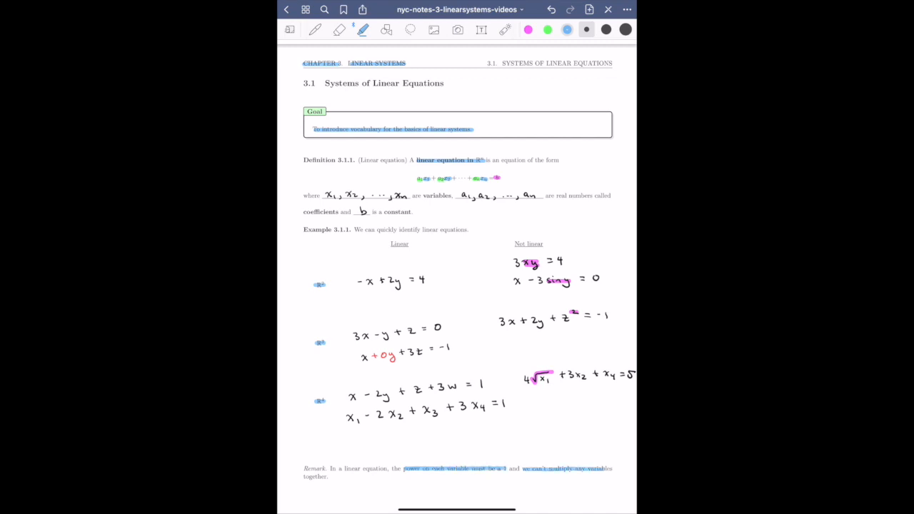